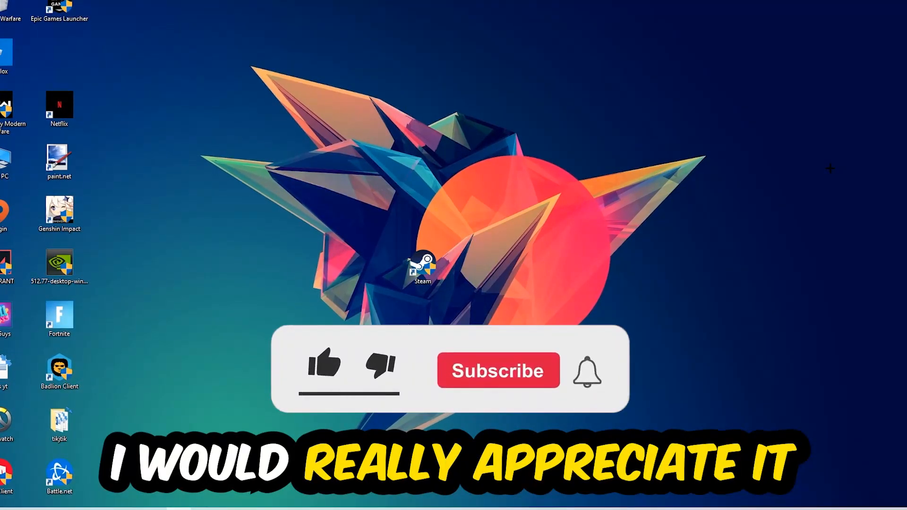
- In Task Manager, sort running processes by CPU usage to spot heavy tasks
left_click(324, 367)
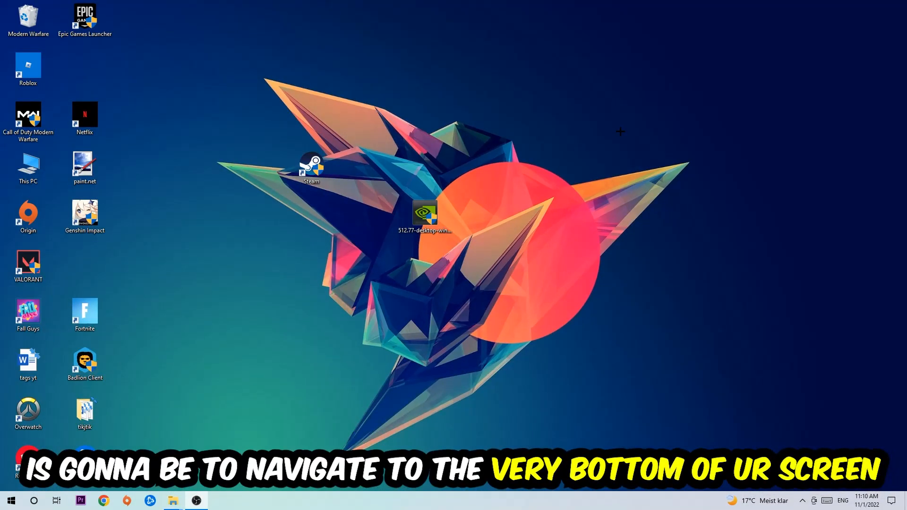
mouse_move(422, 98)
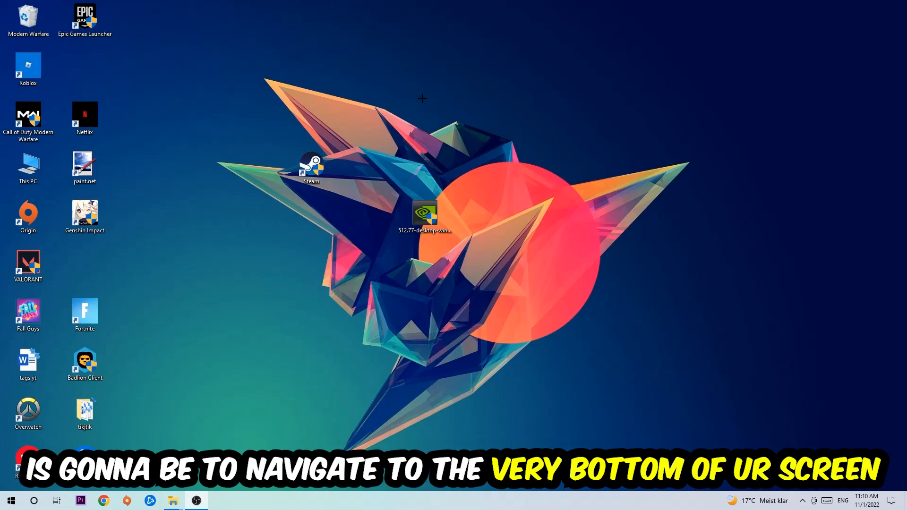
right_click(405, 499)
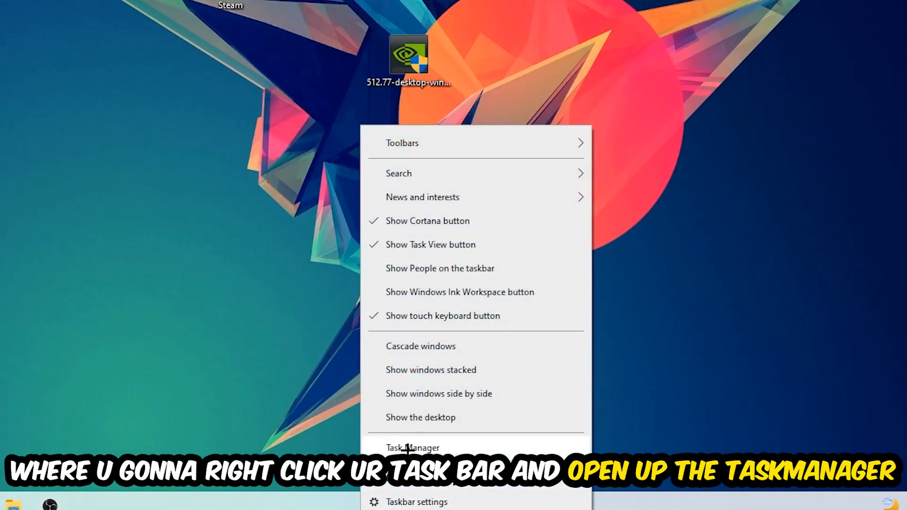
left_click(412, 447)
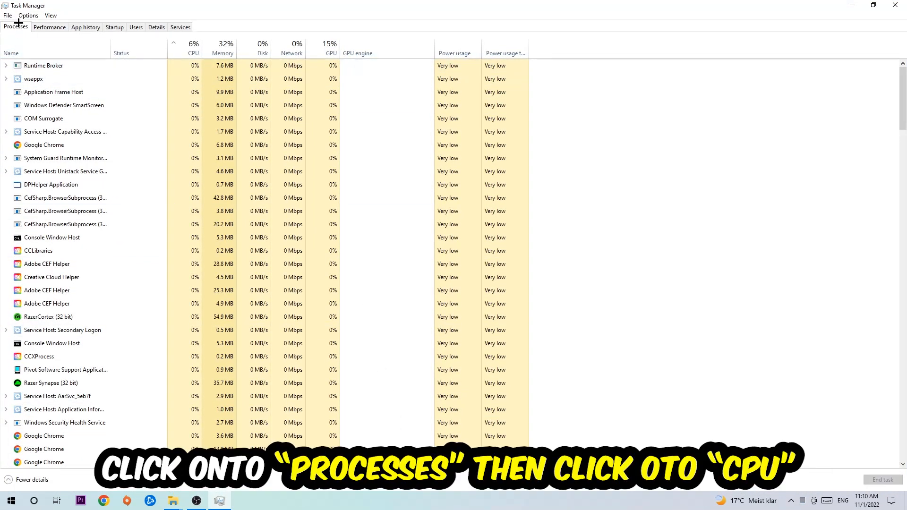
left_click(193, 46)
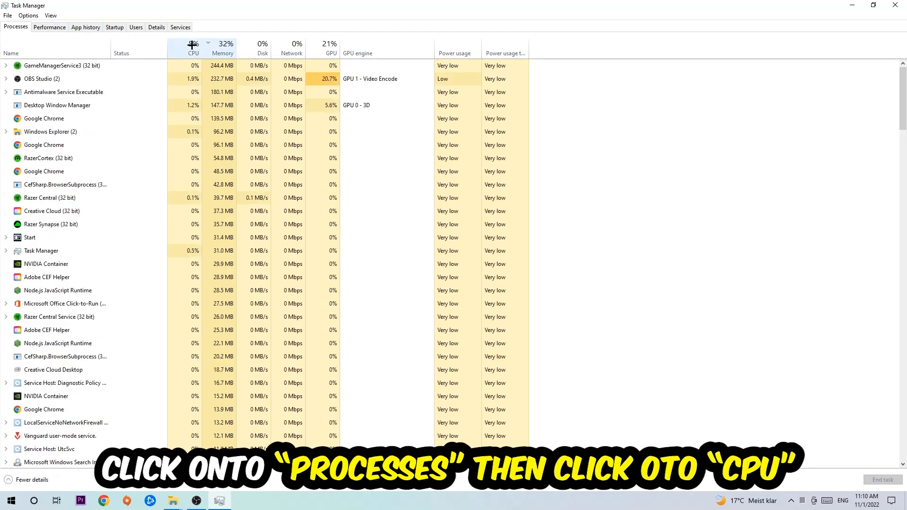
left_click(193, 53)
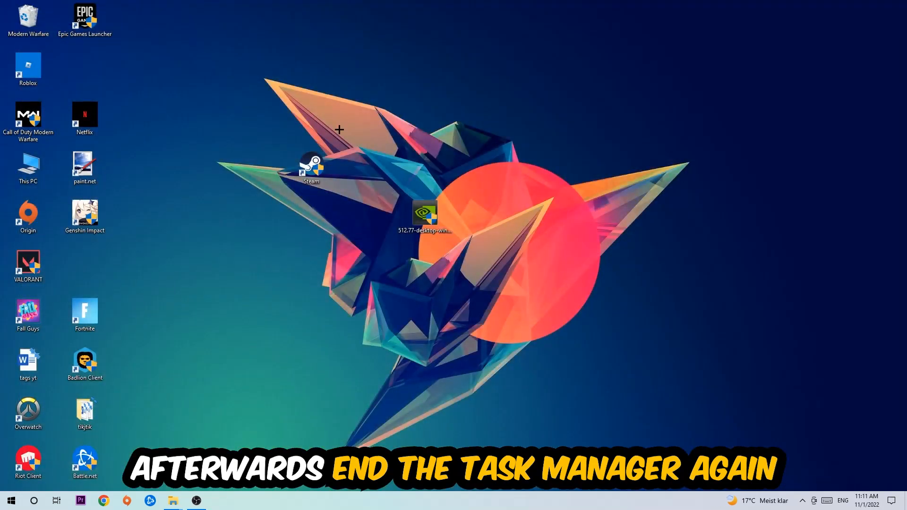
mouse_move(452, 6)
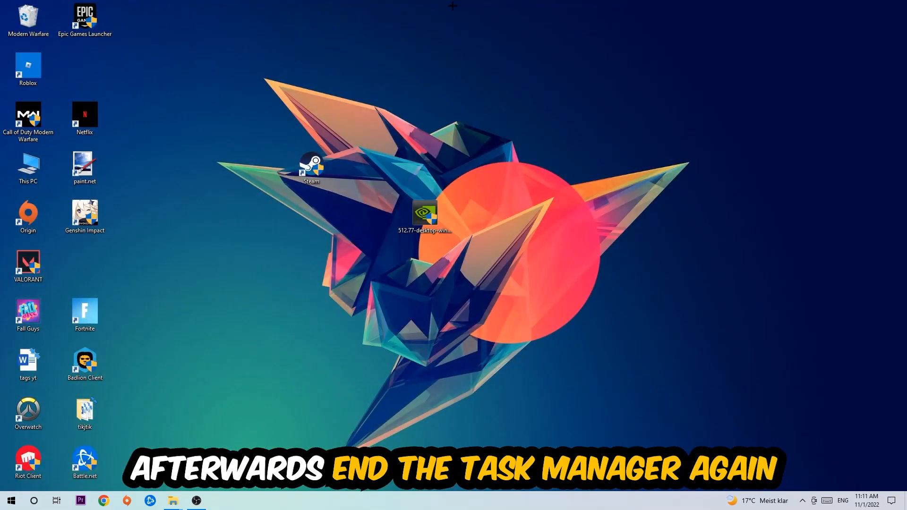
- In Settings > Gaming, switch Xbox Game Bar off and turn background recording off under Captures
left_click(11, 500)
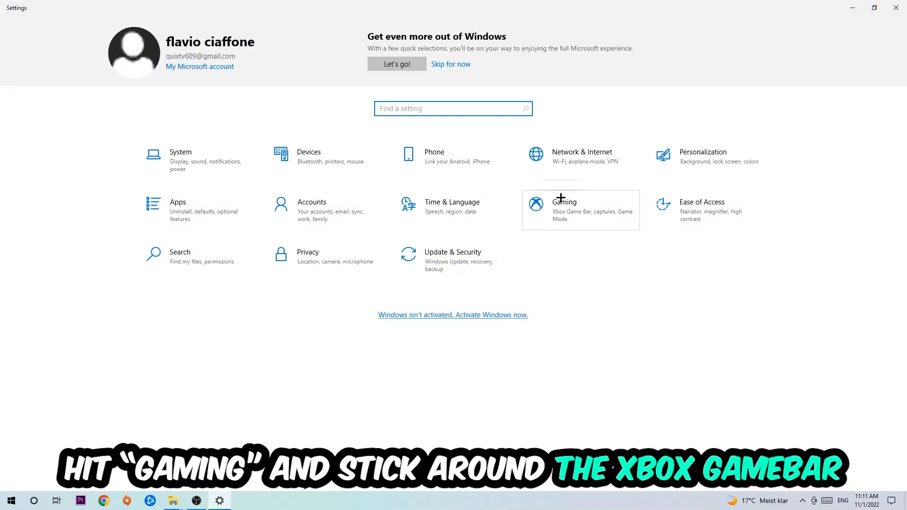
left_click(563, 210)
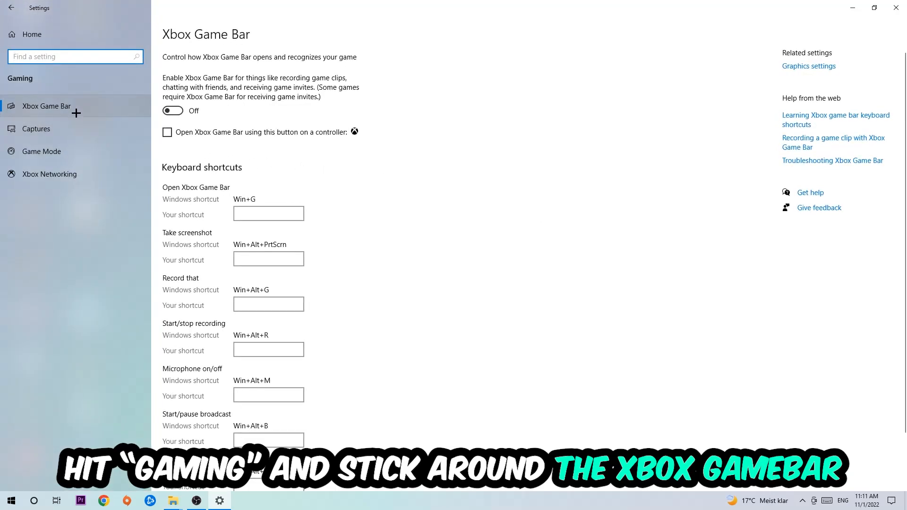
left_click(172, 110)
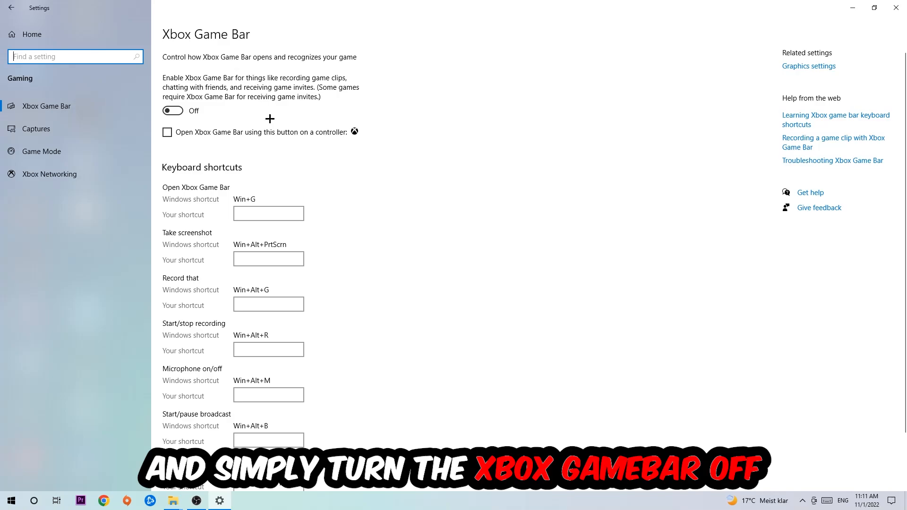
mouse_move(264, 115)
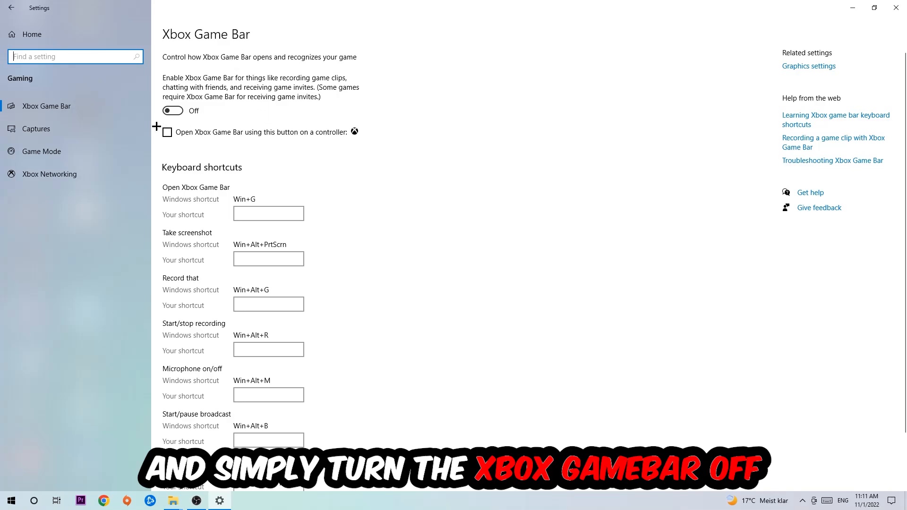
left_click(36, 129)
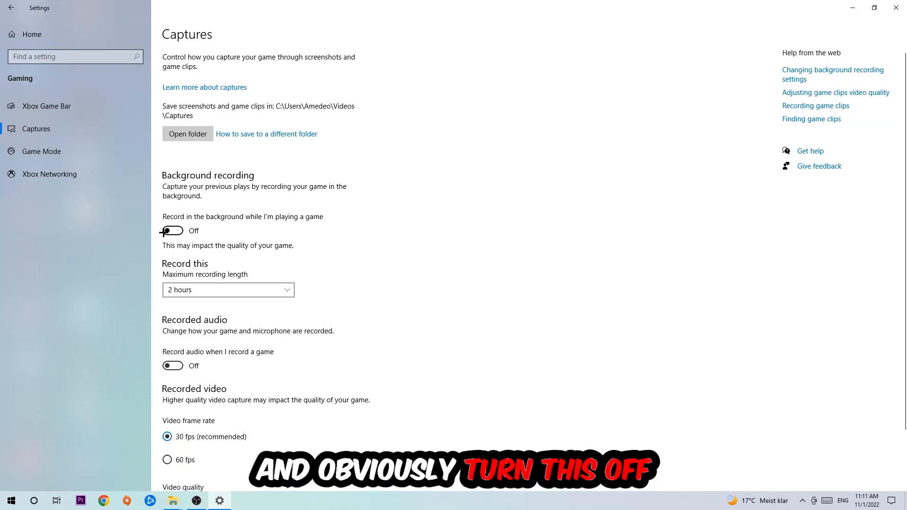
- Show the Game Mode page with Game Mode switched on
left_click(42, 151)
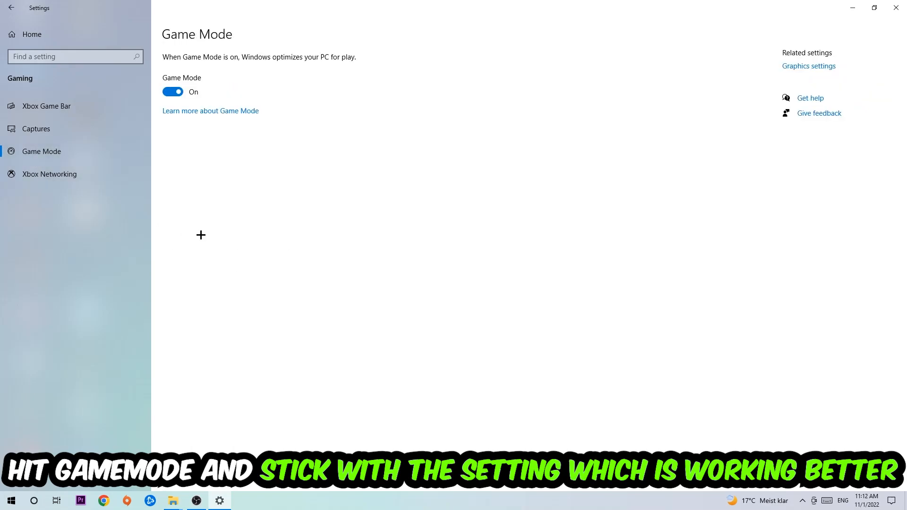
mouse_move(209, 221)
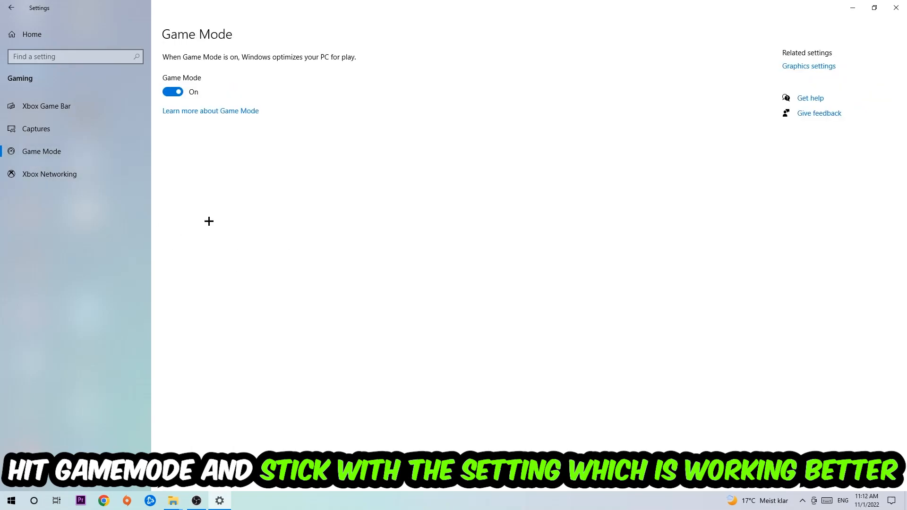
mouse_move(198, 158)
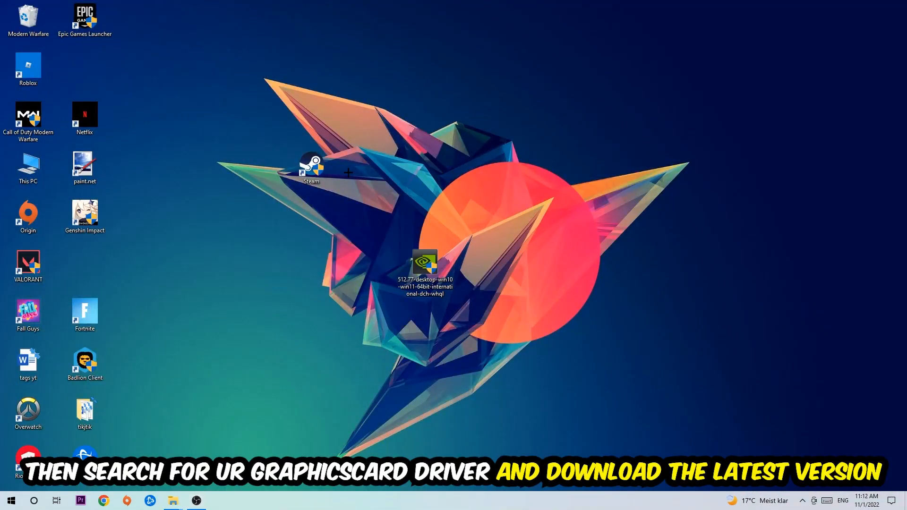
mouse_move(417, 187)
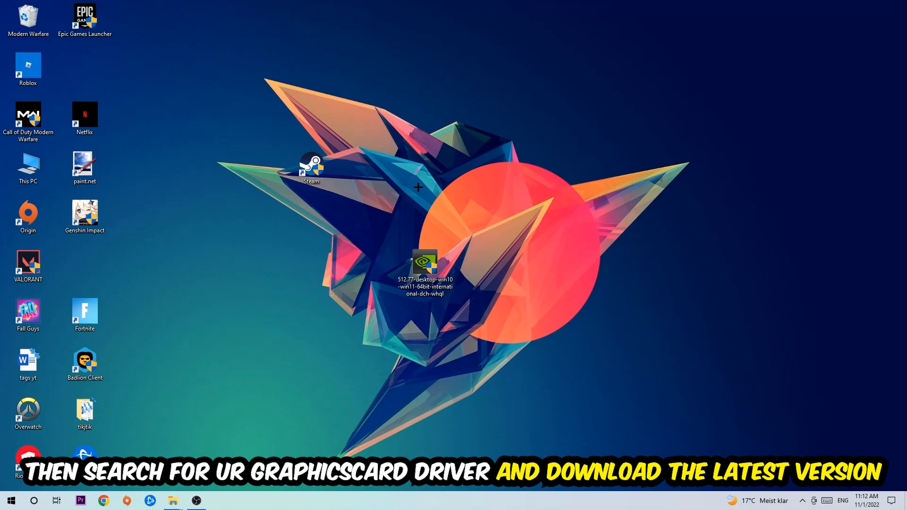
mouse_move(342, 172)
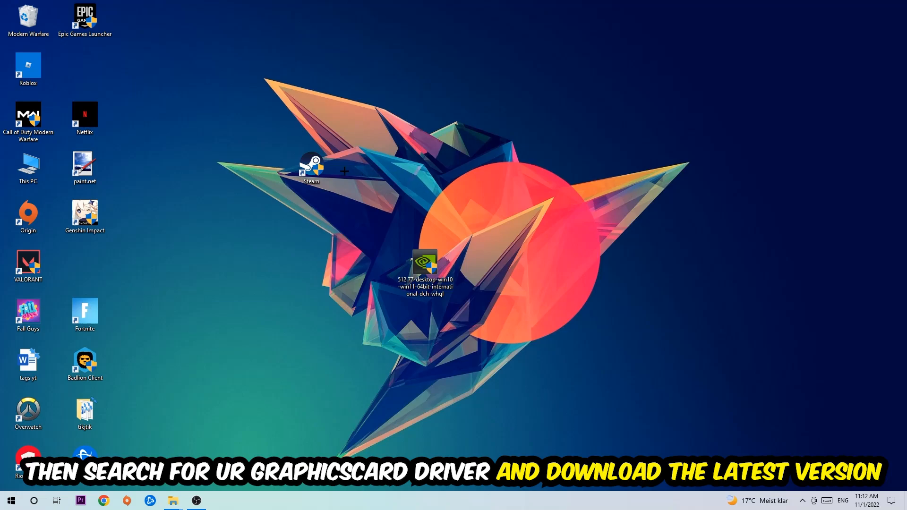